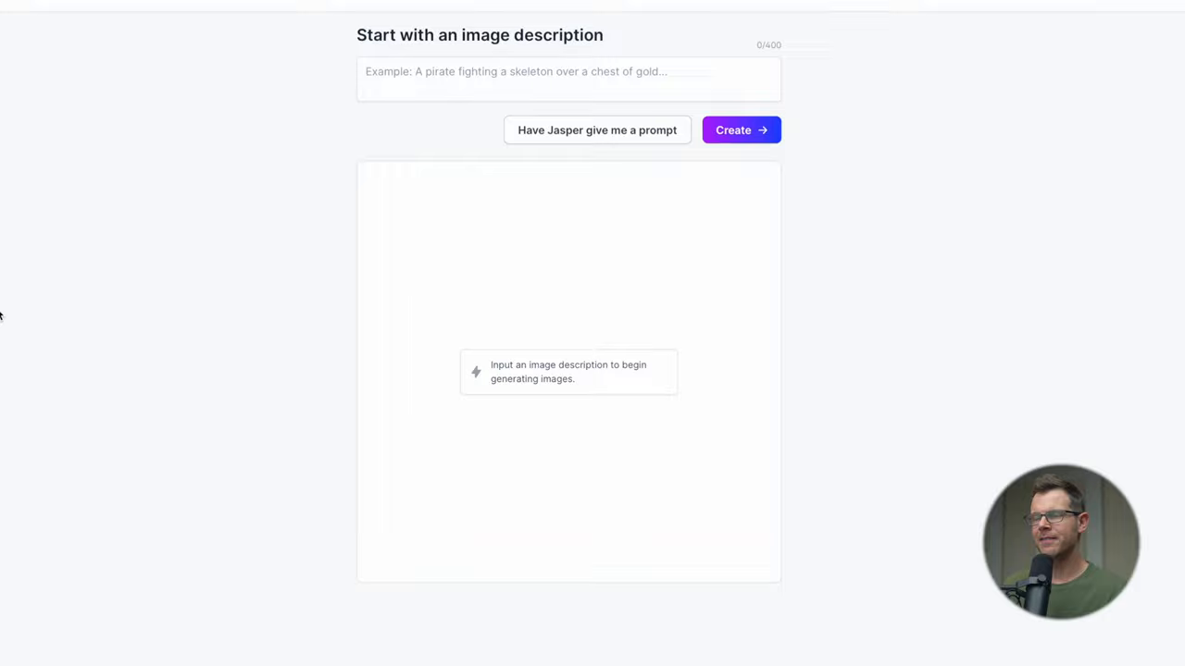
mouse_move(639, 237)
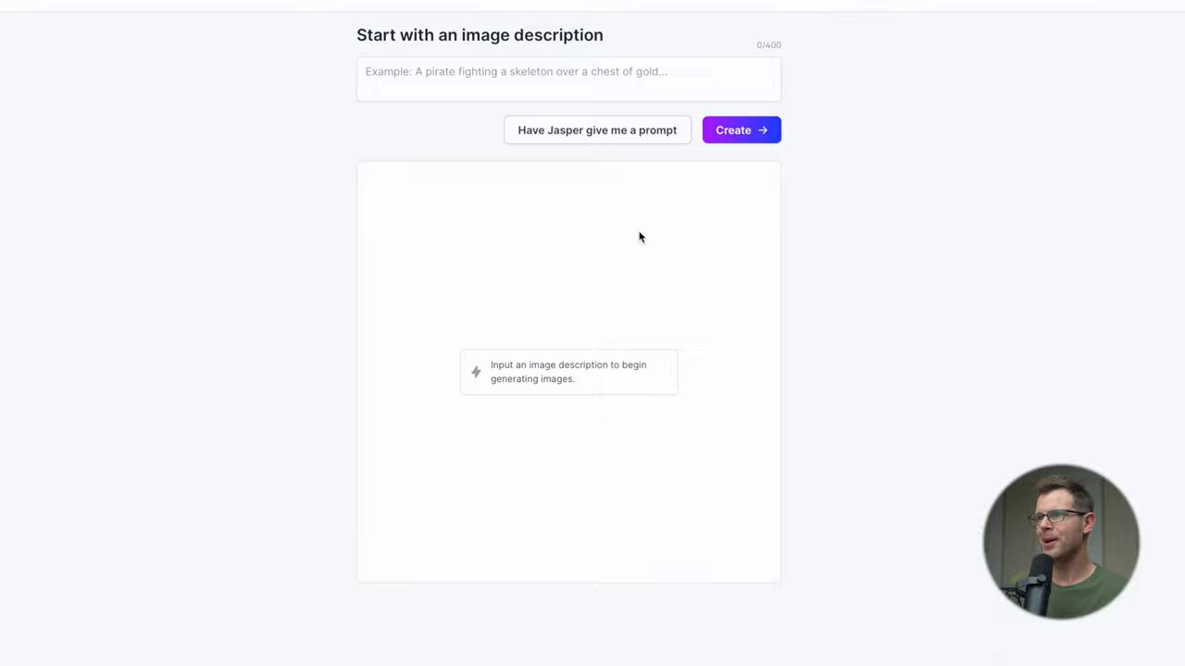
mouse_move(577, 461)
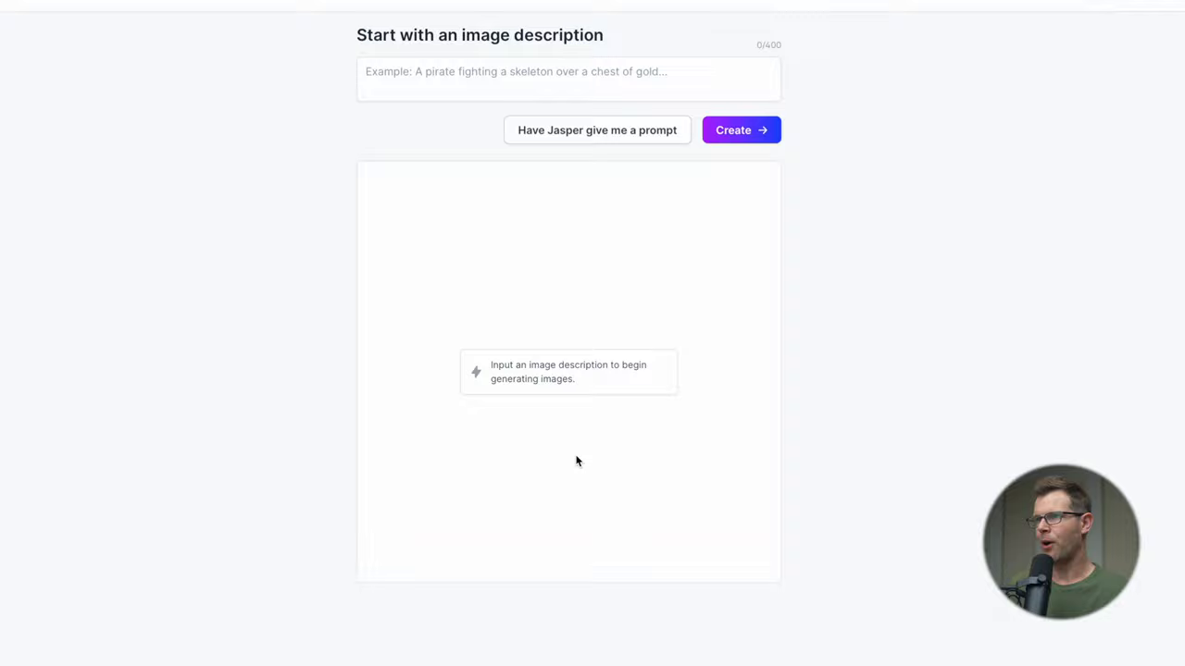
Generate four images for 'A sumo wrestler eating a taco while working at a computer.' and review them enlarged.
type("A sumo wrestler eating a taco while working at a computer.")
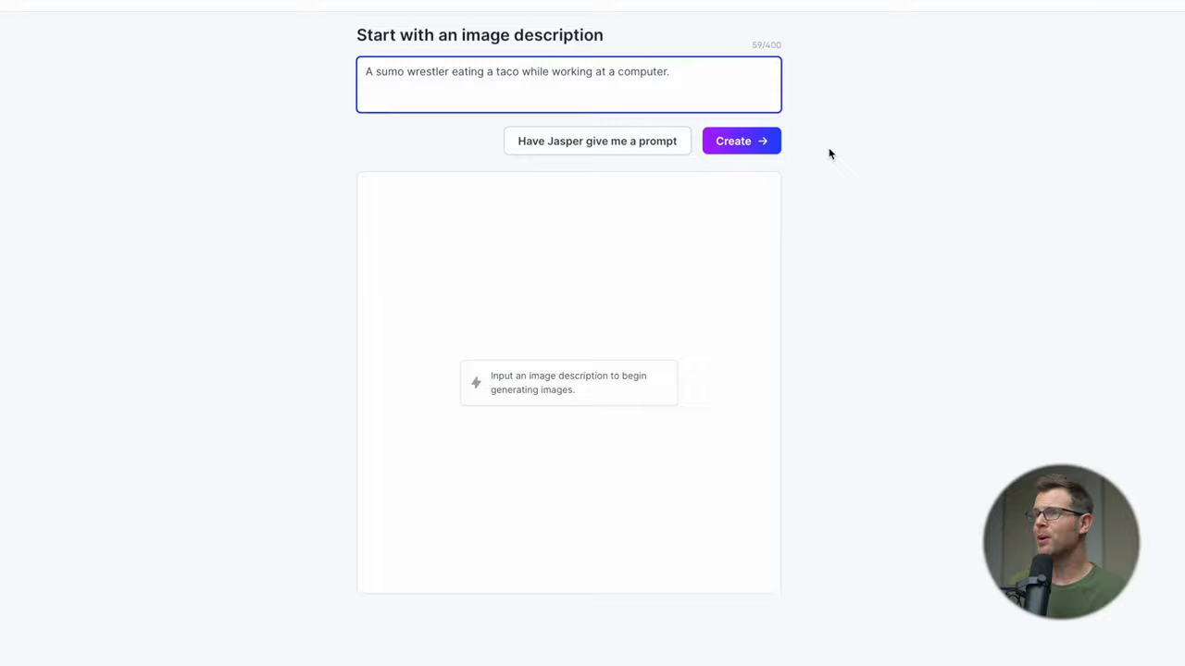
left_click(740, 140)
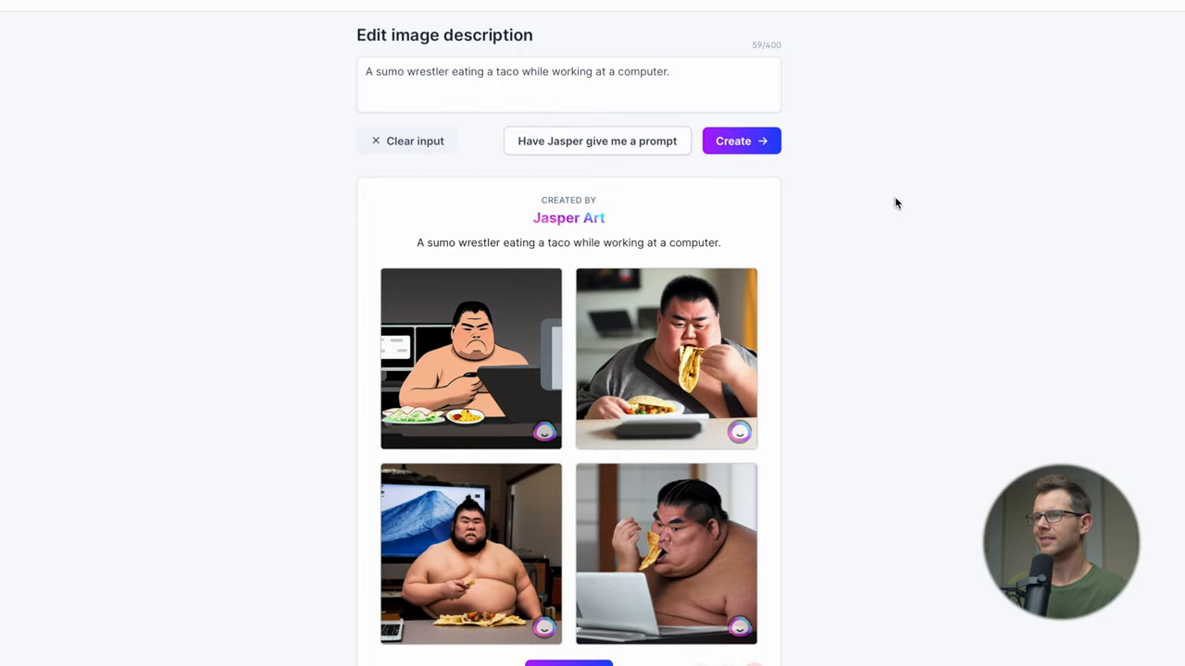
left_click(470, 359)
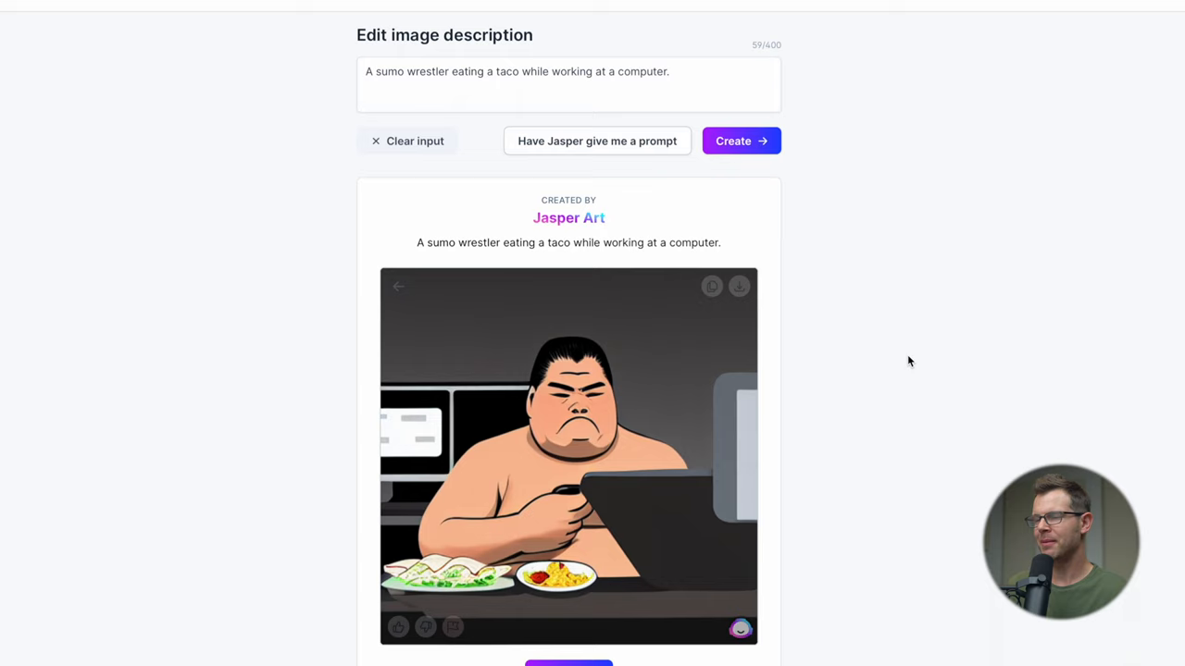
mouse_move(470, 472)
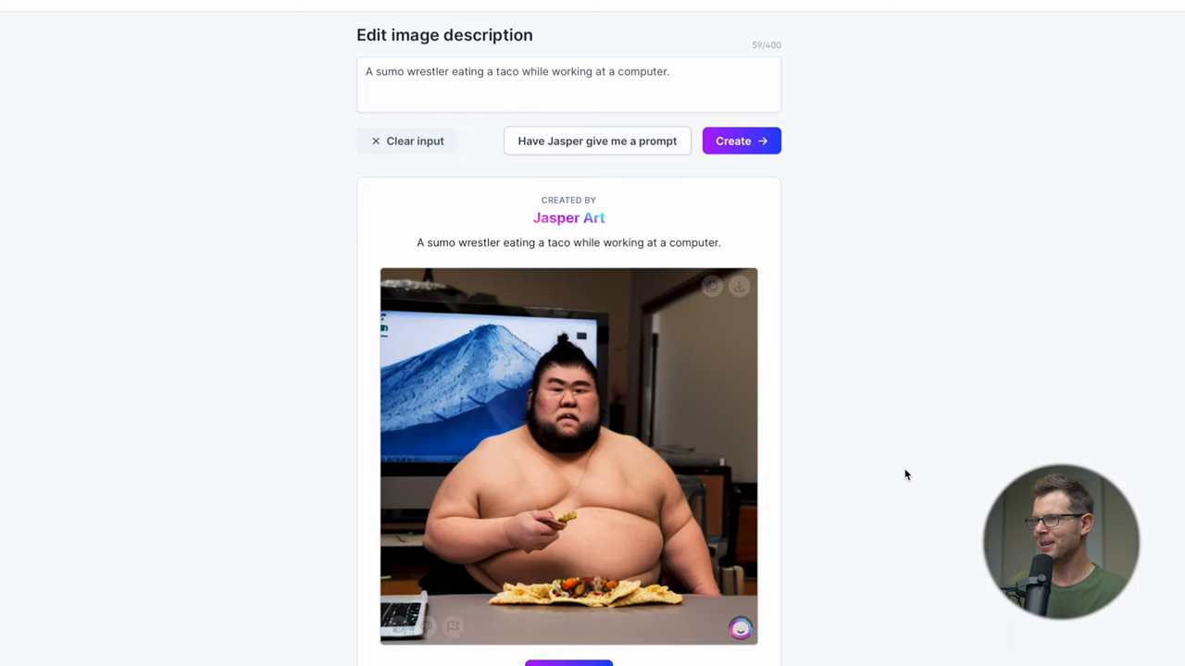
mouse_move(573, 515)
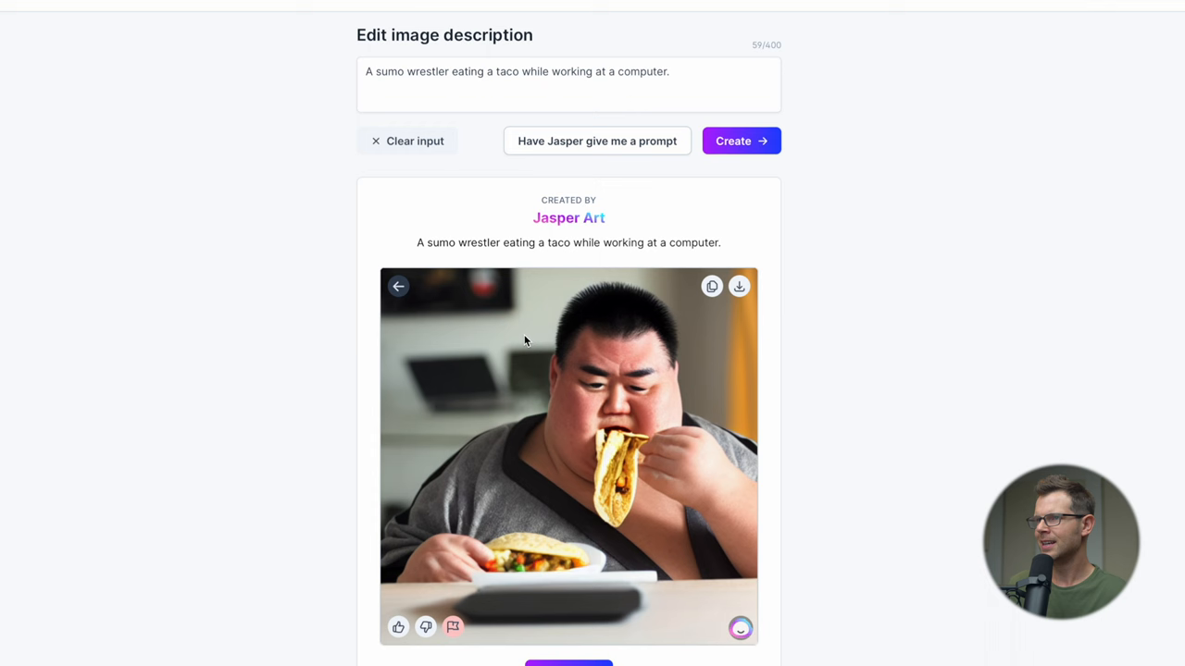
left_click(398, 285)
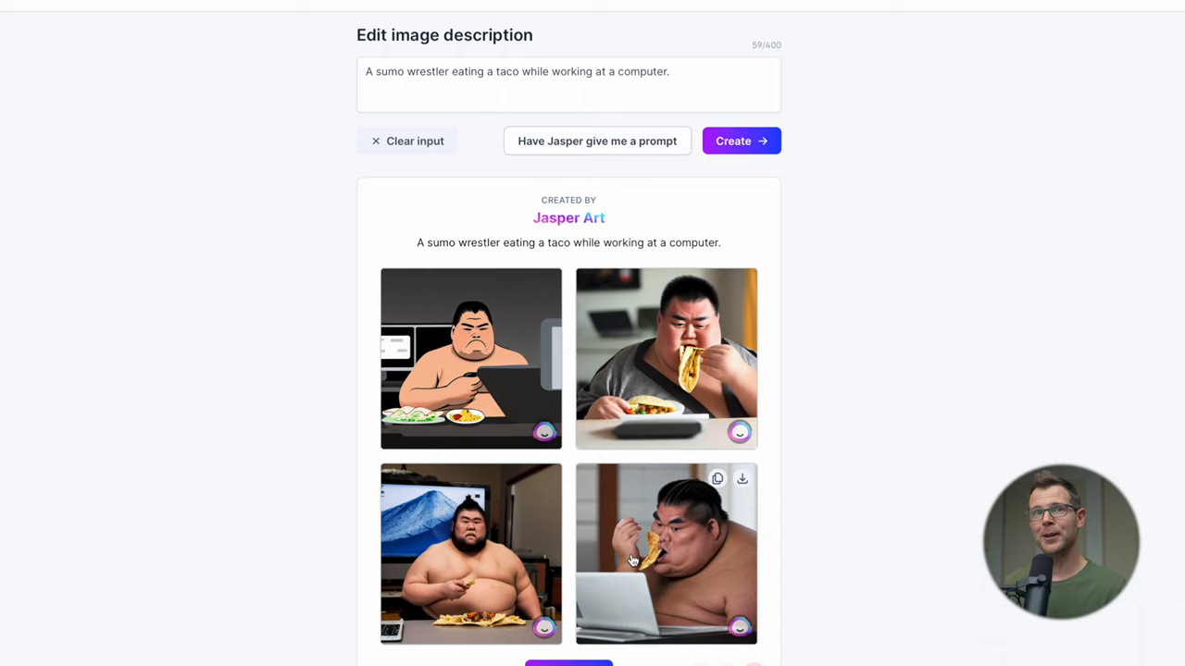
Generate images for 'A man holding an apple computer logo over his head.'.
type("A man holding an apple computer logo over his head.")
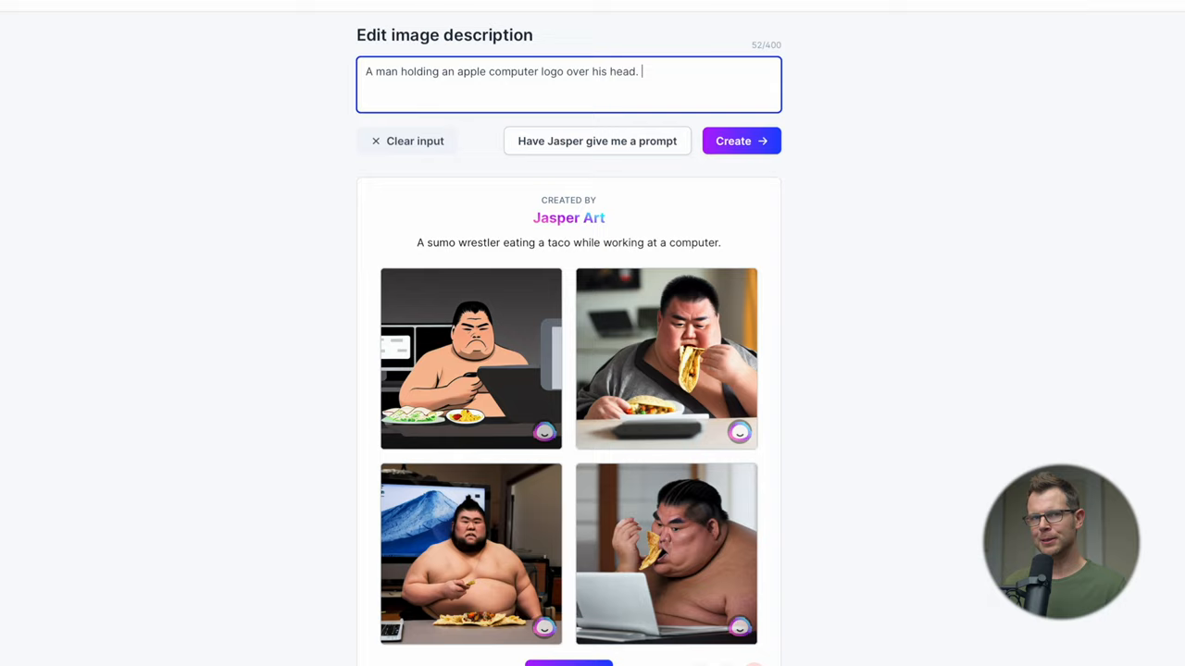
left_click(740, 141)
type(" triumphantly and excitedly")
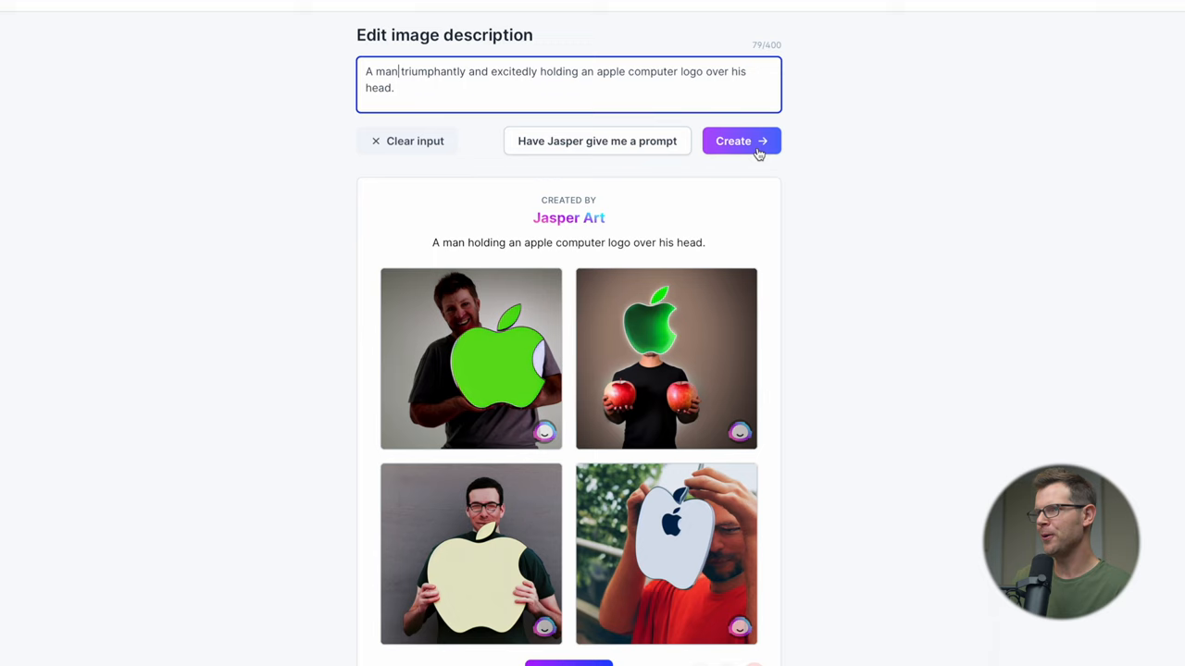
Regenerate with the triumphant, excited wording, browse the results, and enlarge the leafy-background image.
left_click(741, 141)
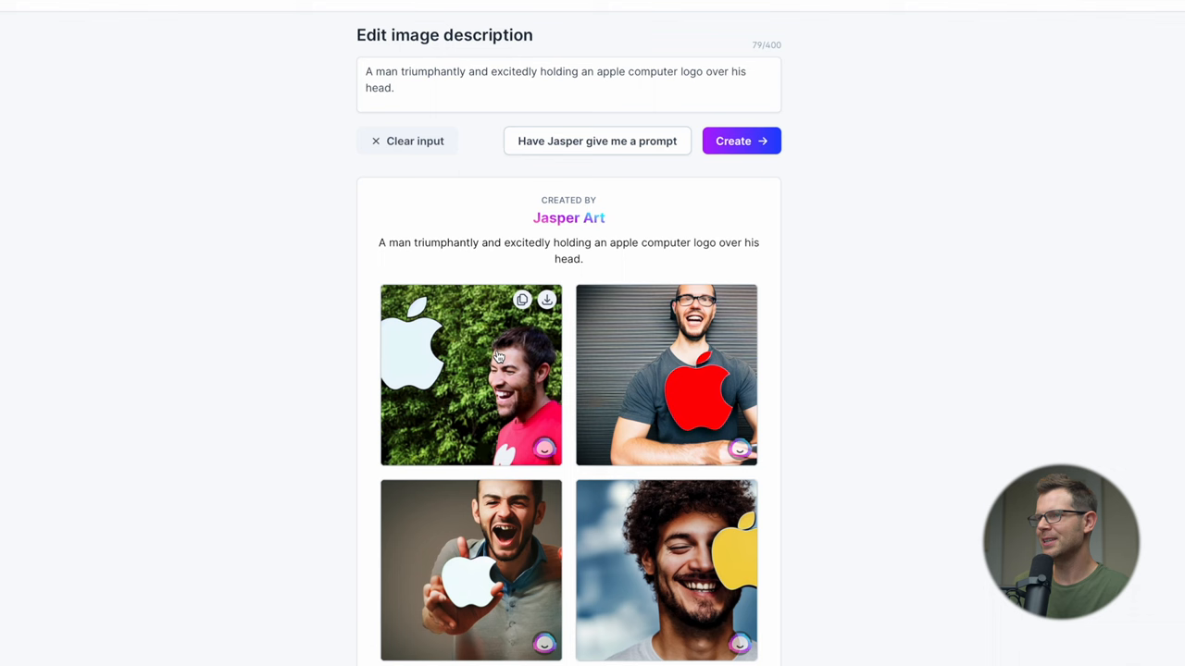
left_click(470, 374)
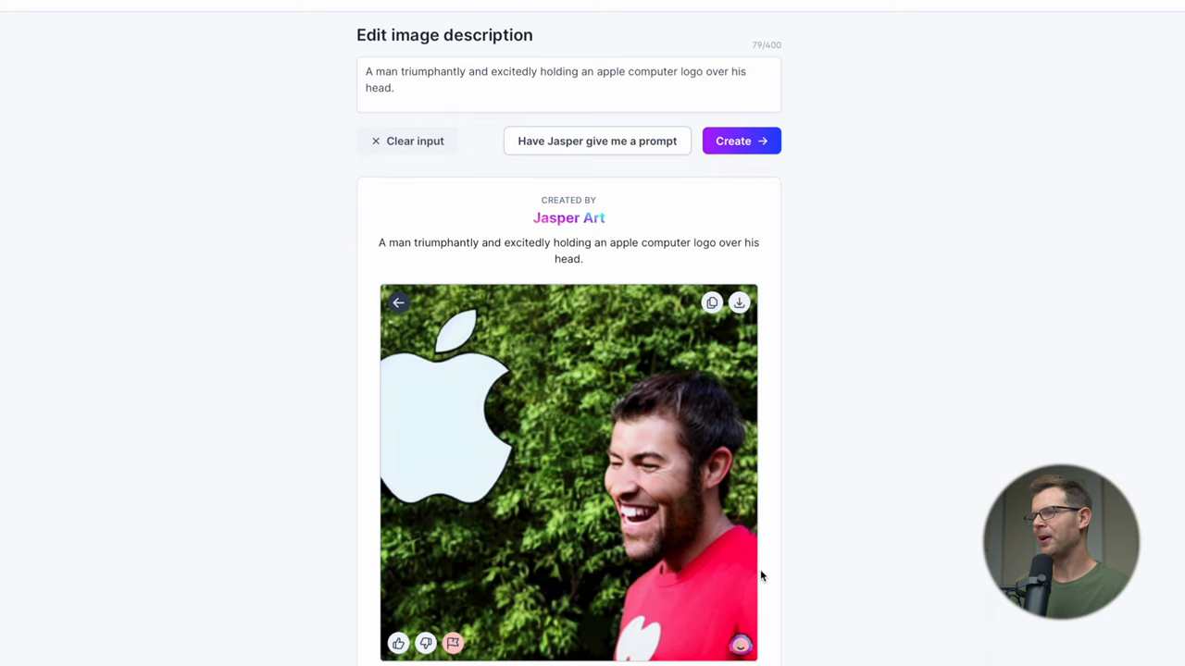
left_click(398, 304)
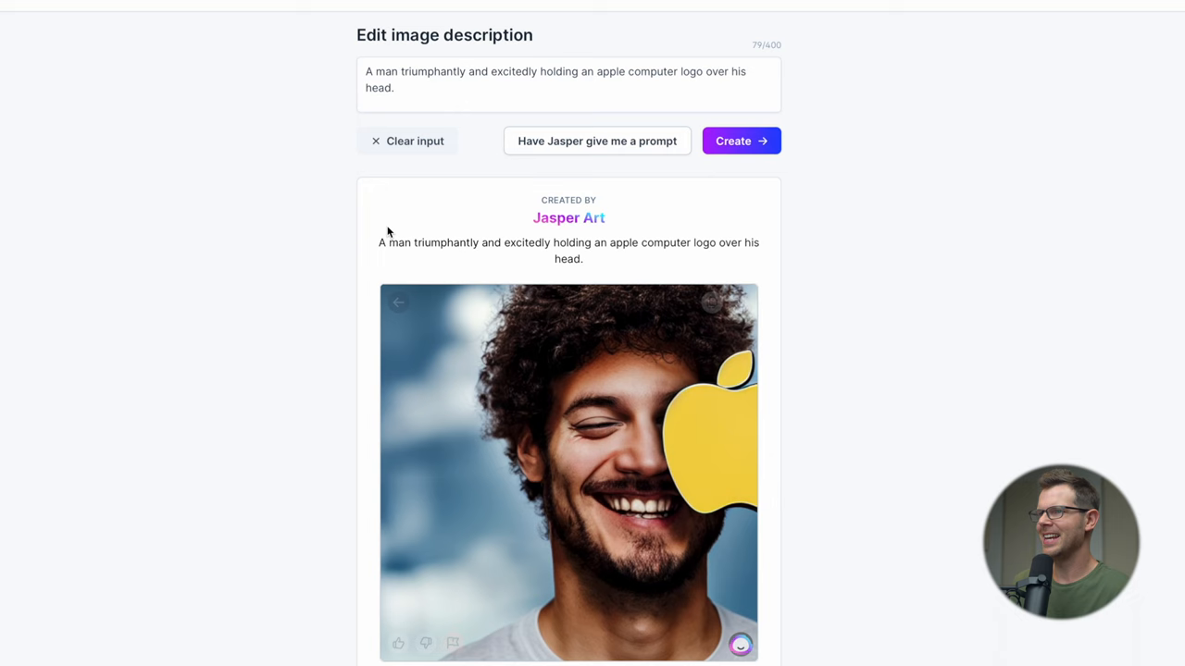
left_click(741, 141)
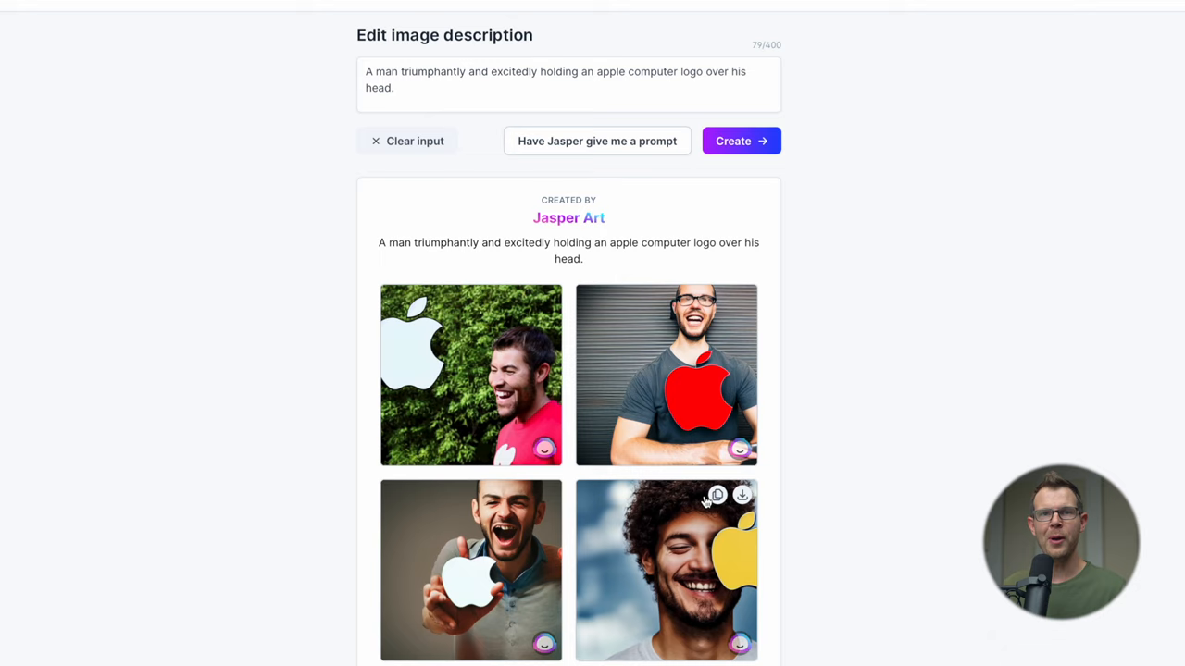
mouse_move(522, 300)
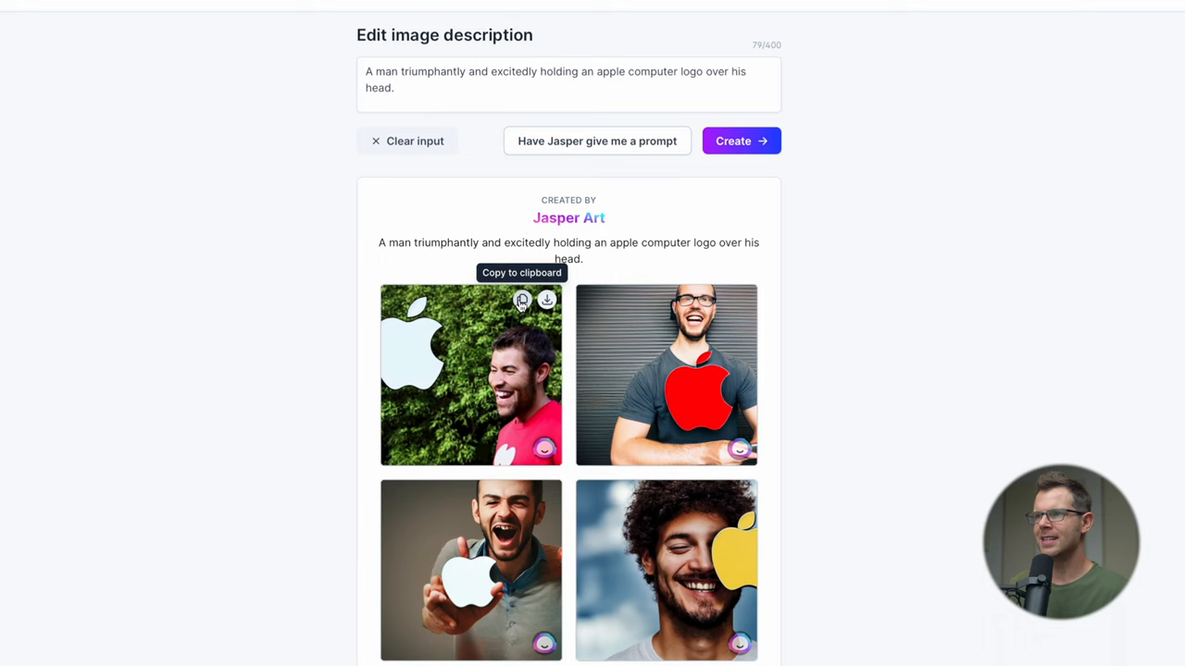
left_click(470, 374)
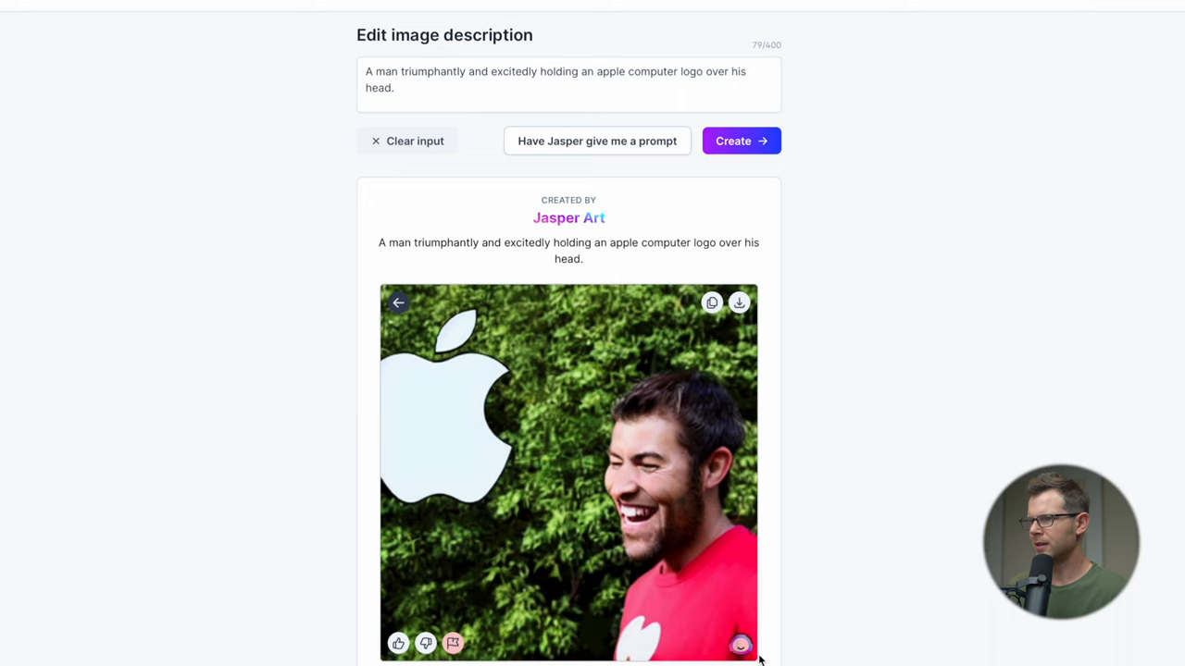
mouse_move(385, 655)
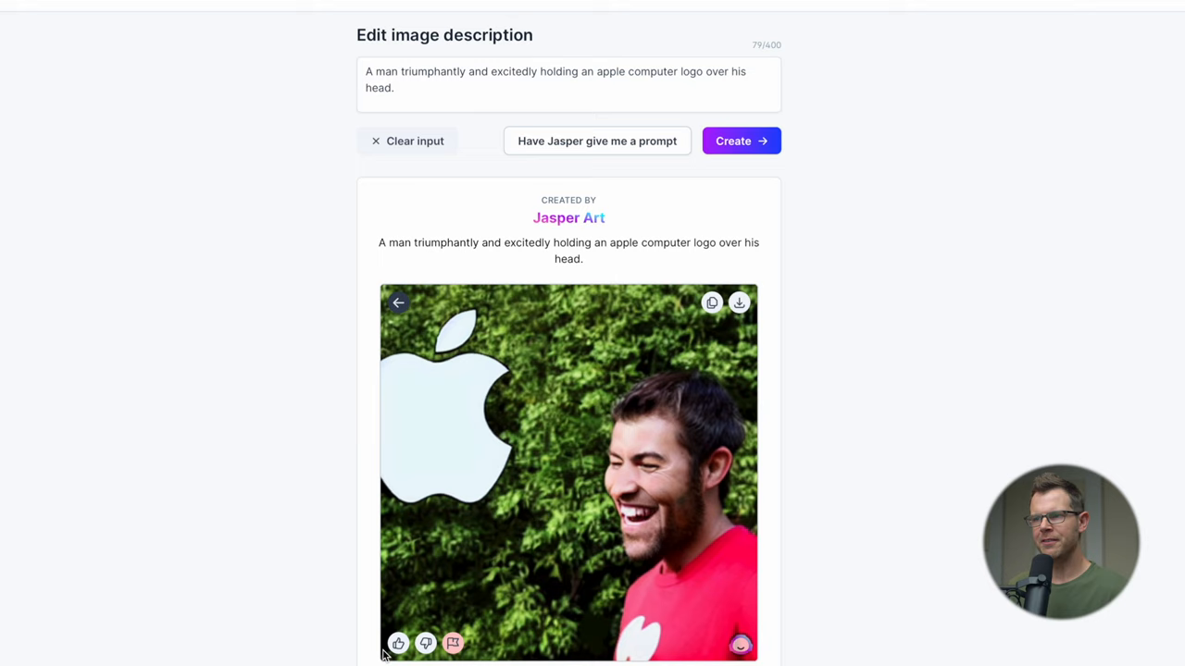
mouse_move(450, 117)
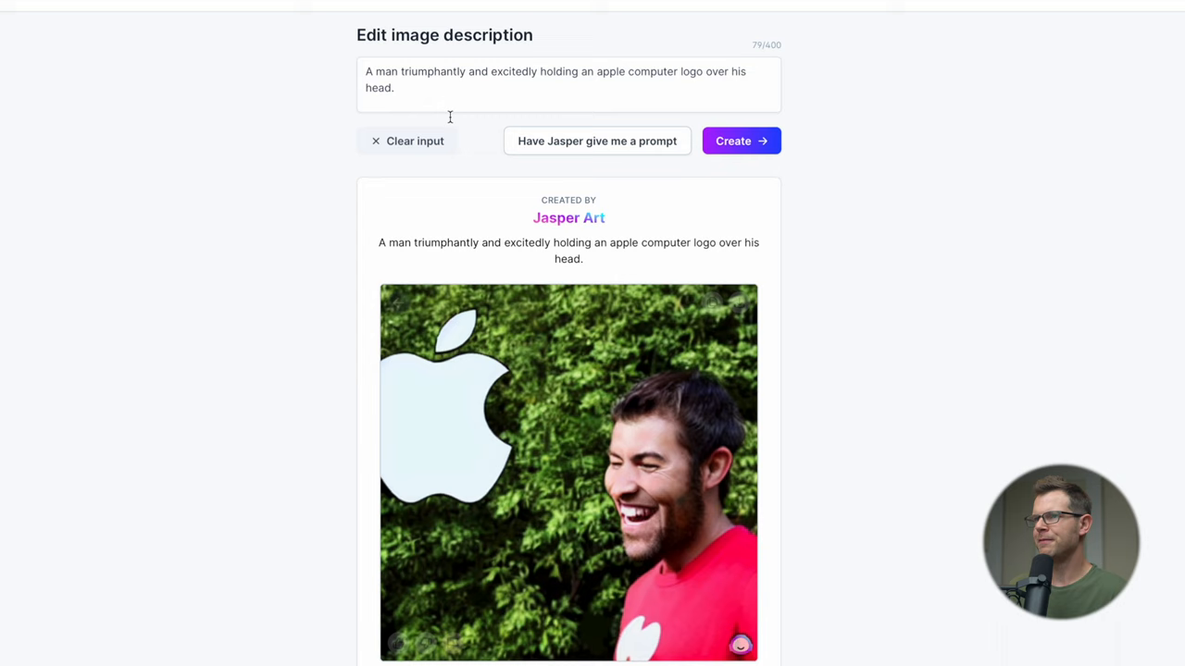
Generate 'Painting of two dragons fighting a warrior in a castle' and inspect one painting up close.
type("Painting of two dragons fighting a warrior in a castle")
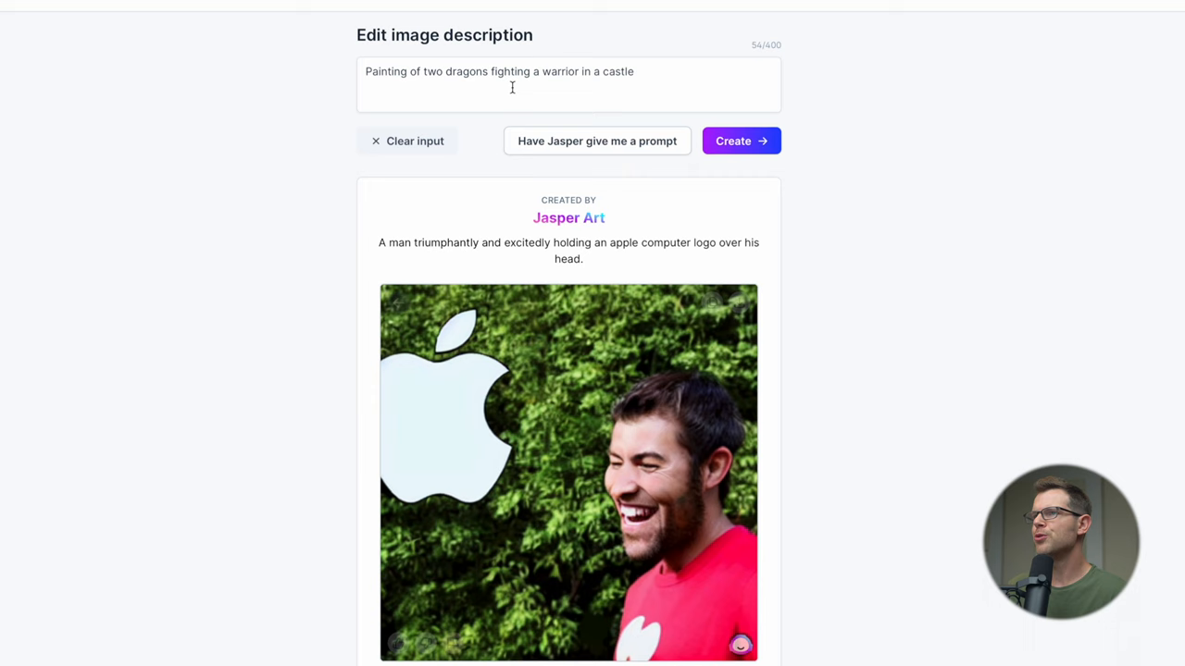
left_click(740, 141)
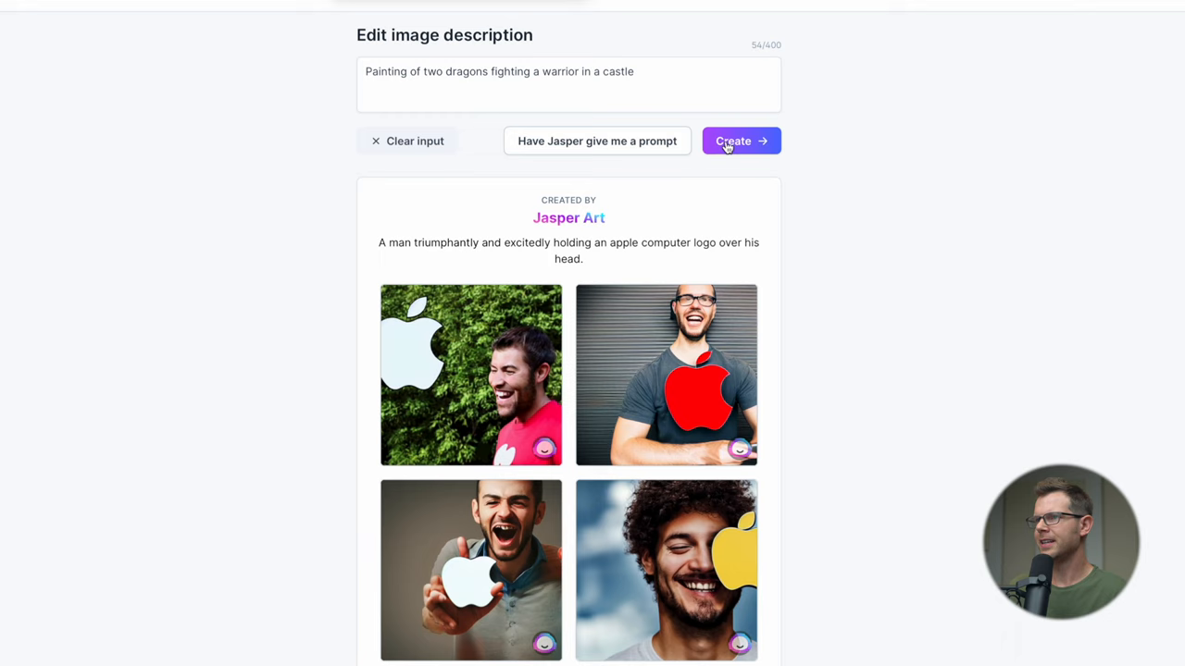
left_click(741, 141)
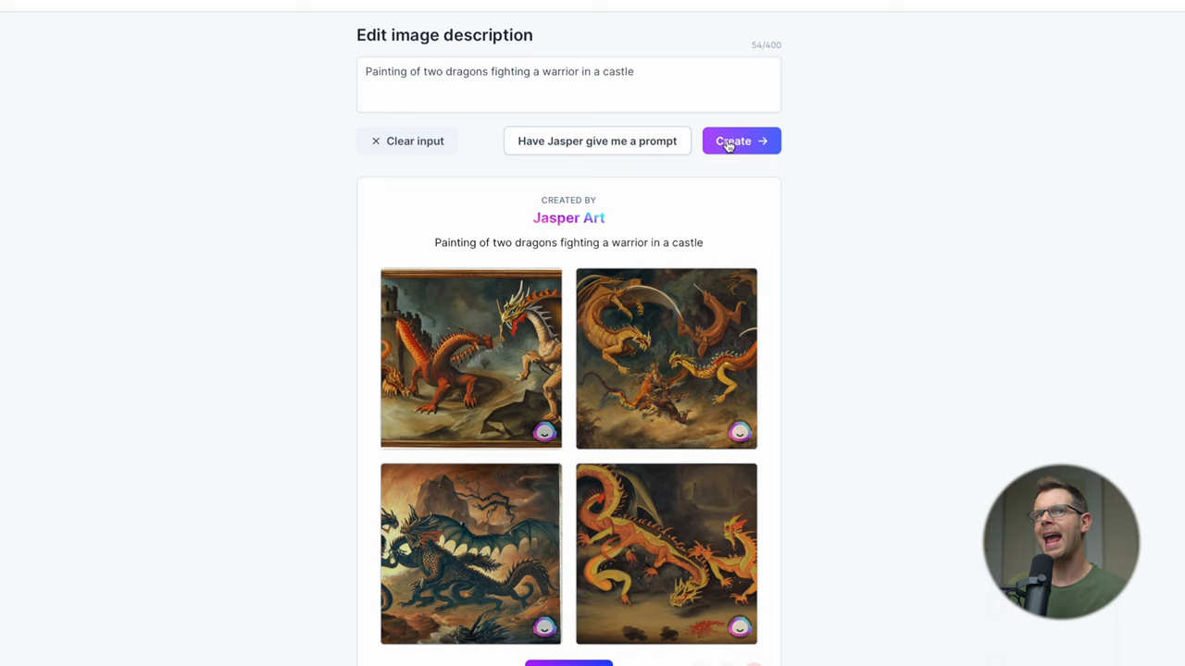
mouse_move(867, 348)
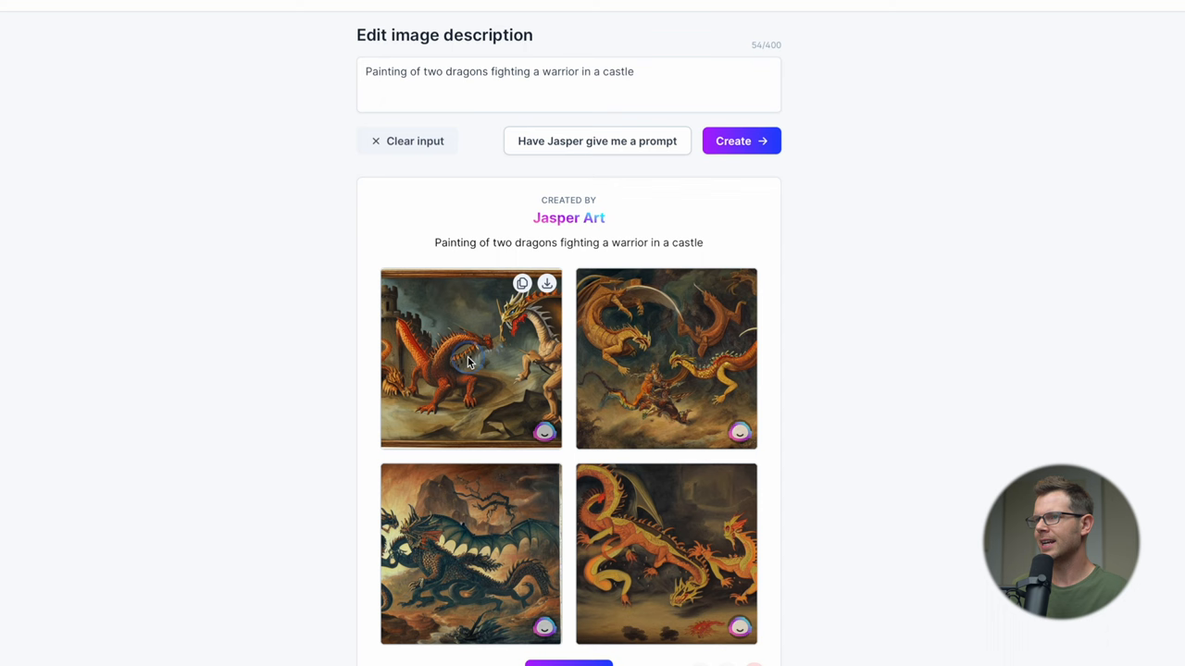
left_click(471, 359)
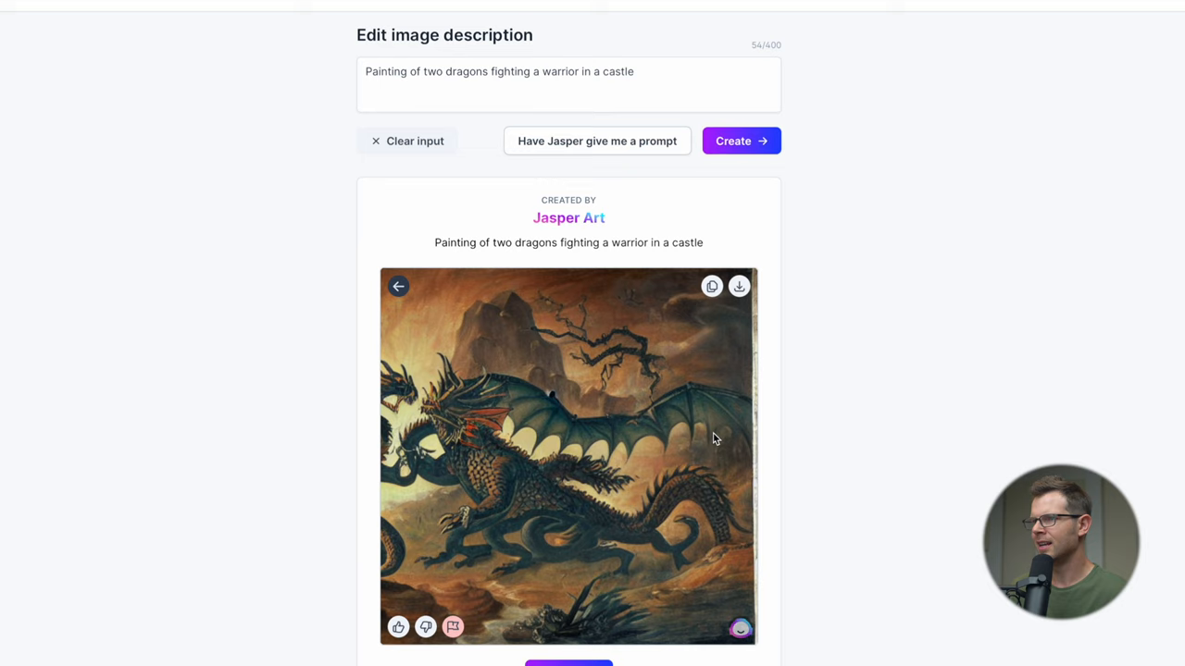
mouse_move(398, 285)
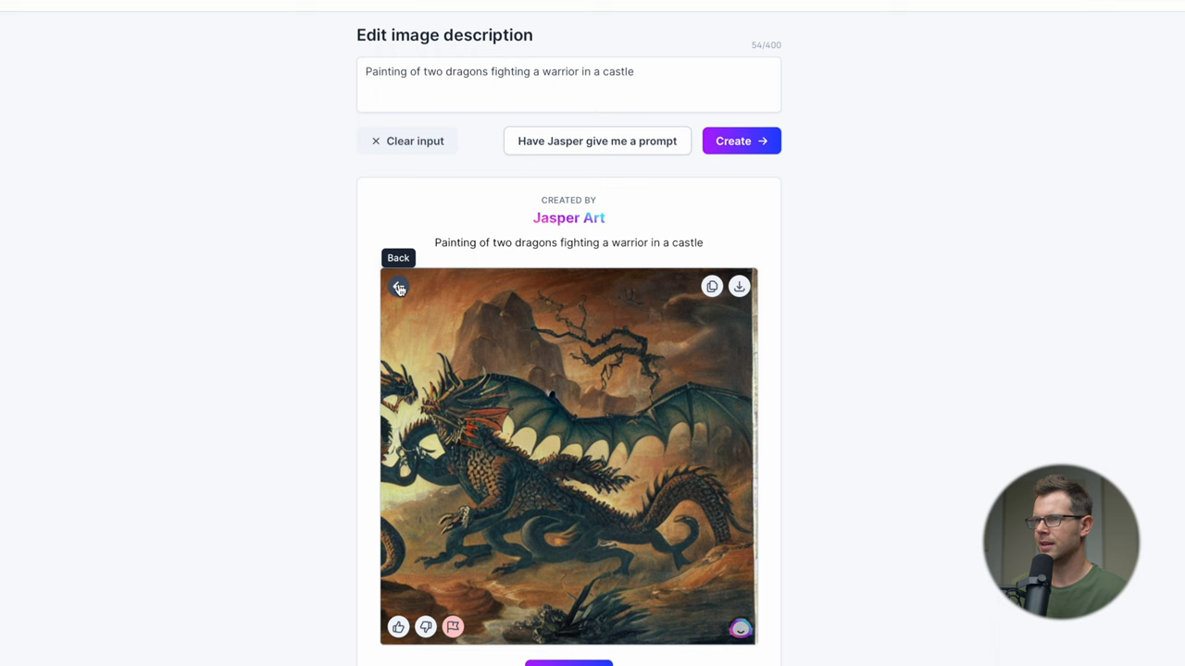
left_click(400, 285)
type("A cartoon dog running into the street and getting a bone.")
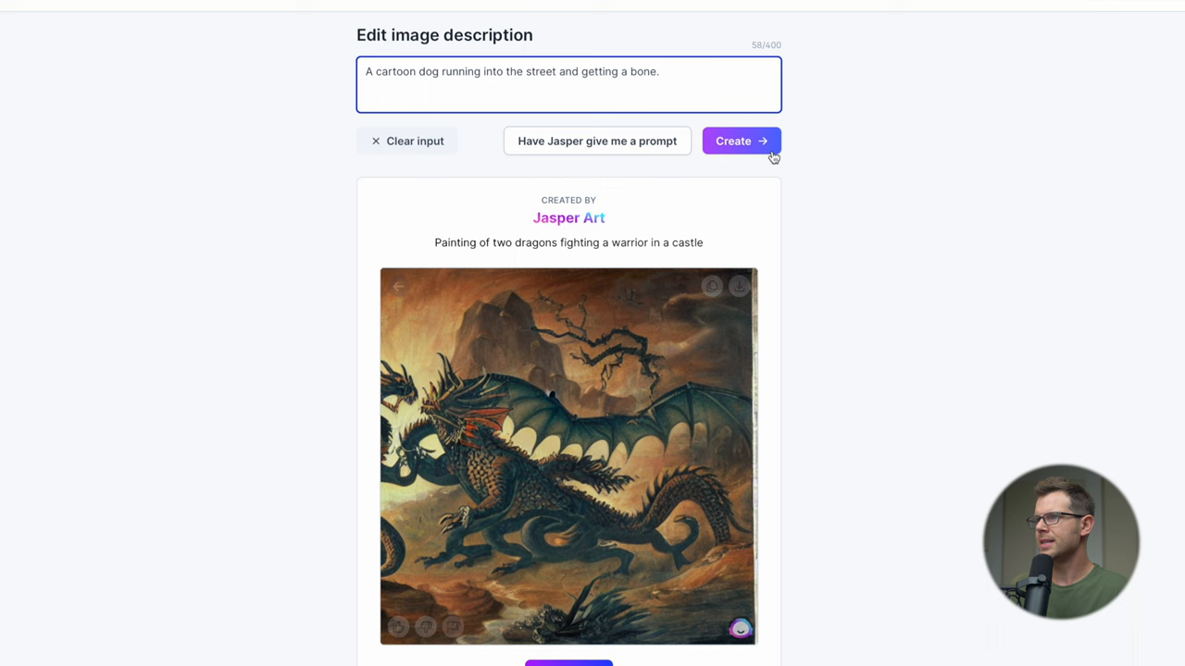
Generate the cartoon dog street-and-bone images, browse them, and enlarge the brown dog on pavement.
left_click(740, 140)
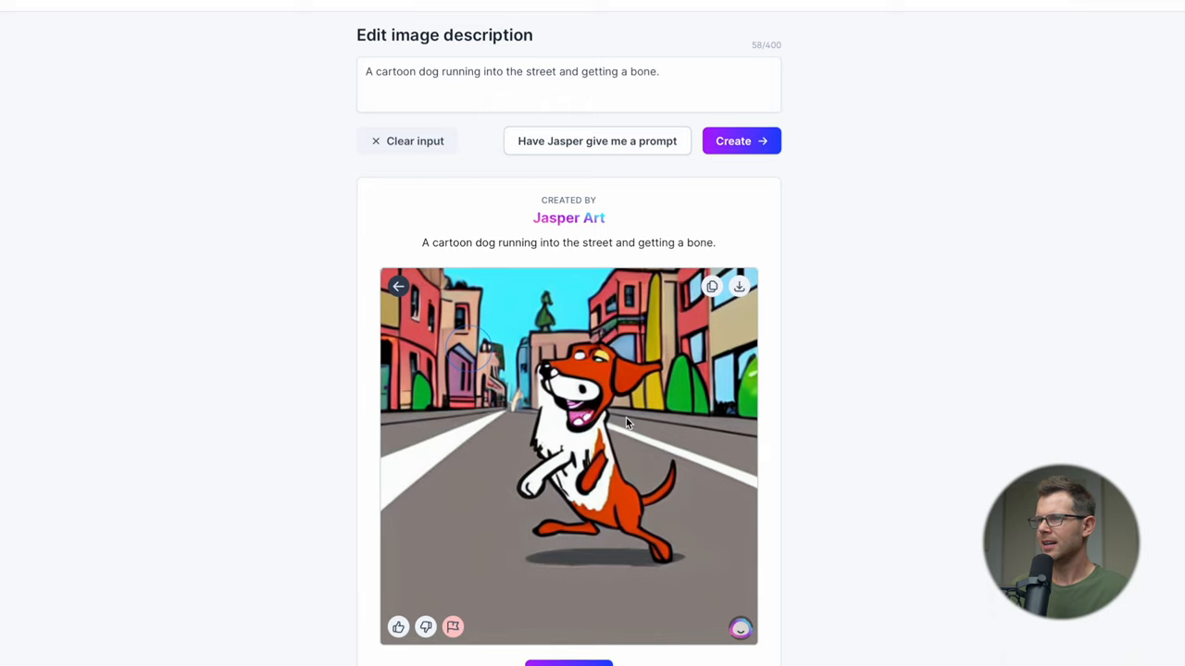
mouse_move(600, 400)
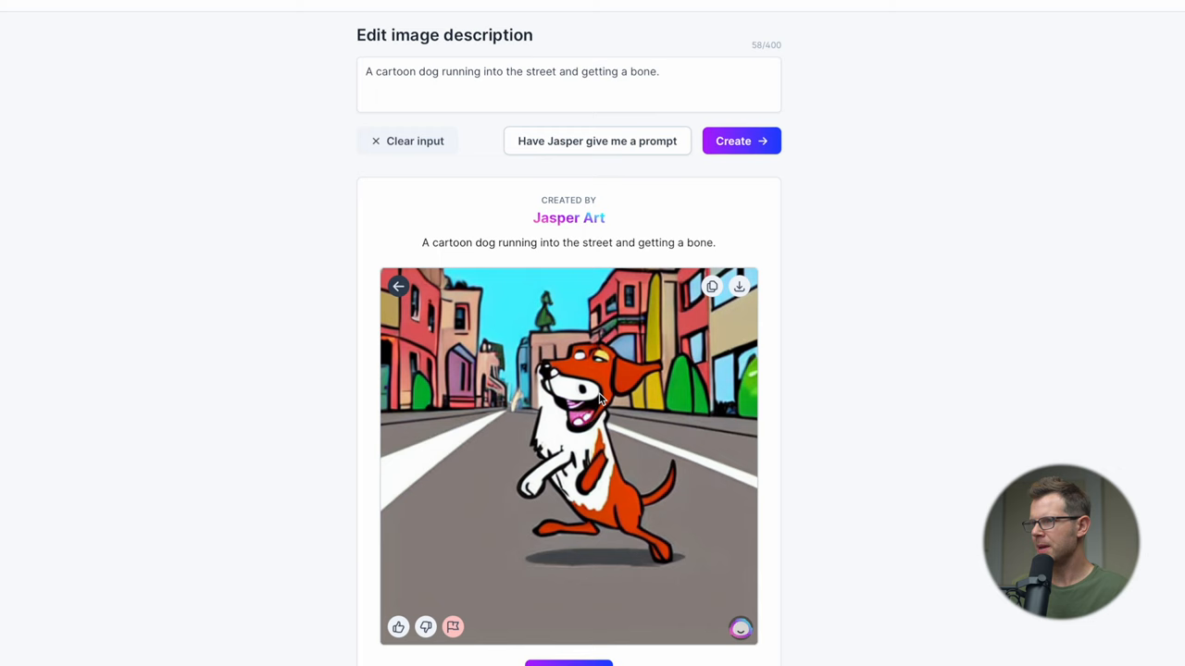
left_click(398, 285)
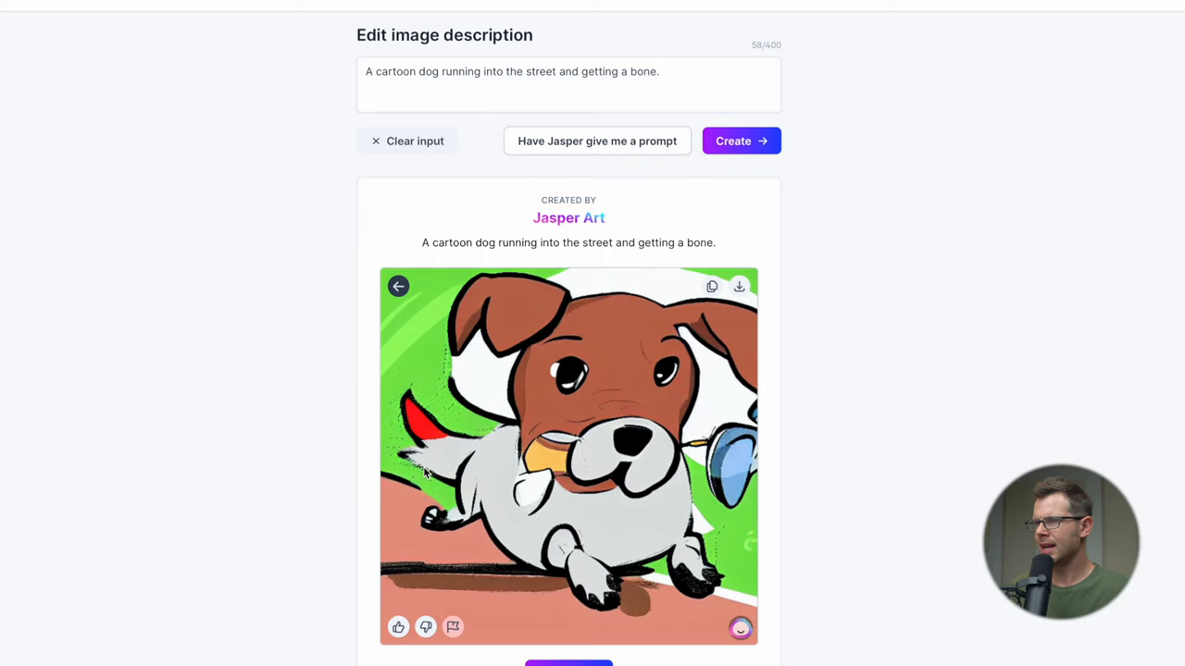
left_click(398, 285)
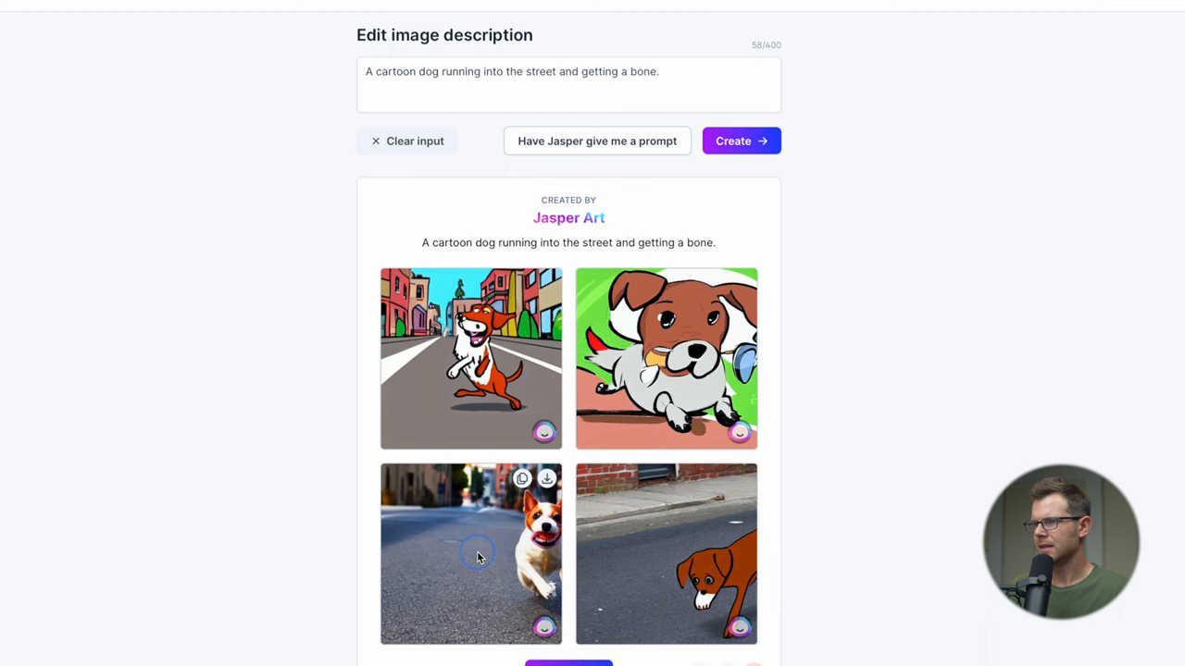
left_click(470, 552)
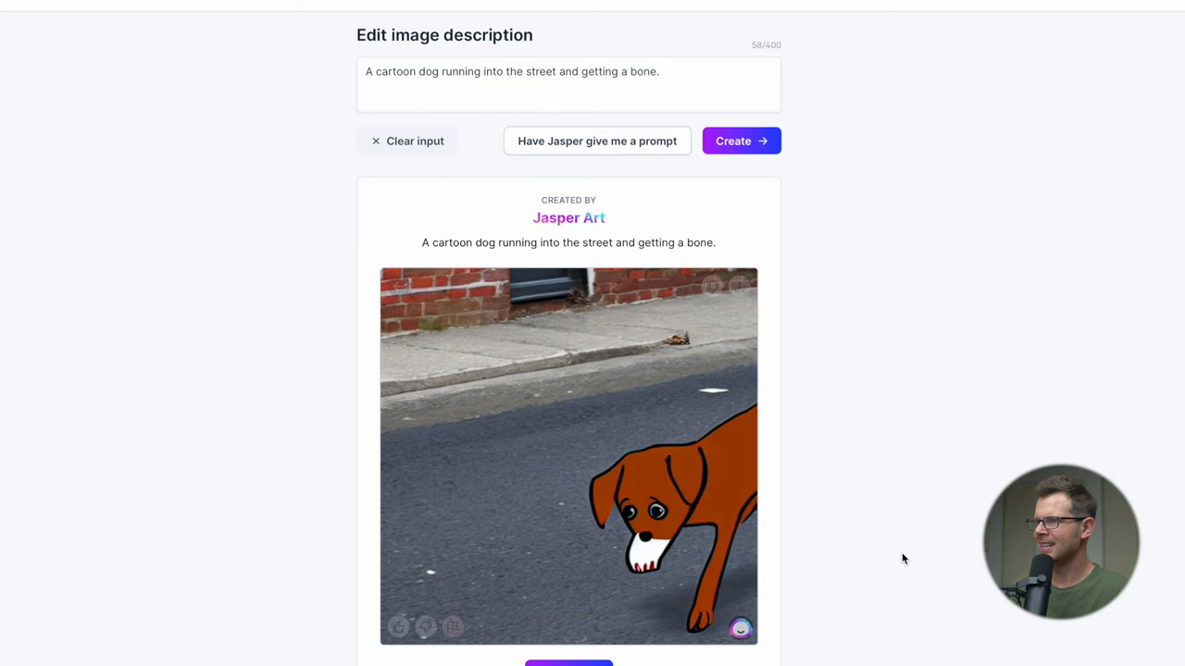
mouse_move(759, 314)
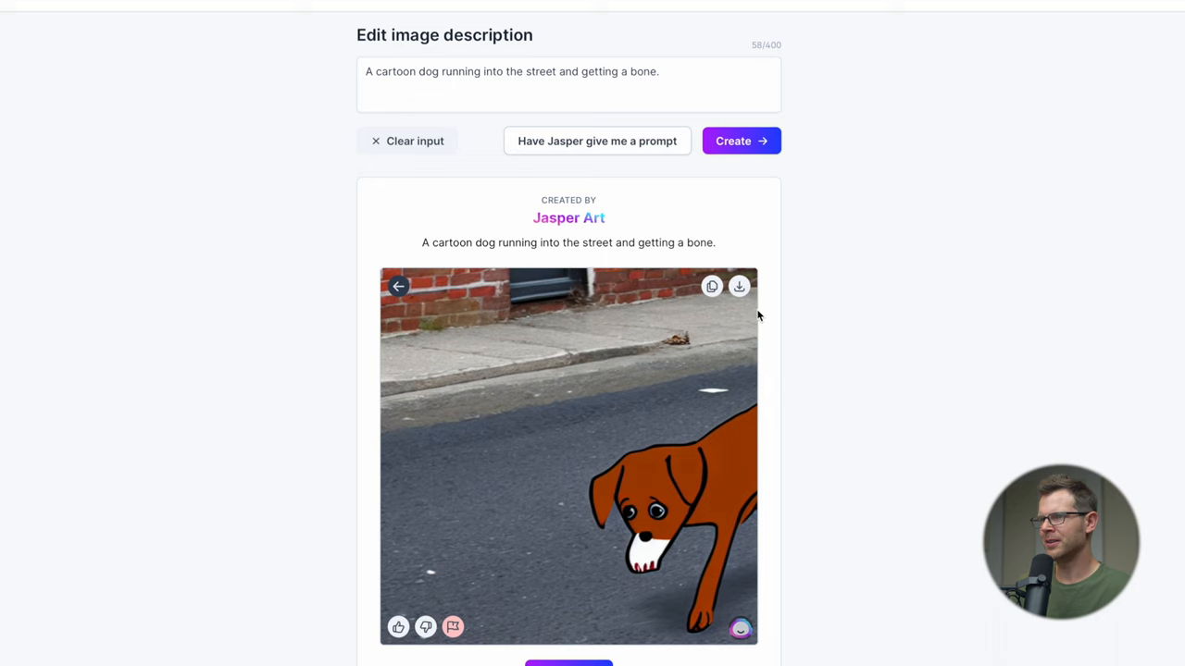
mouse_move(681, 478)
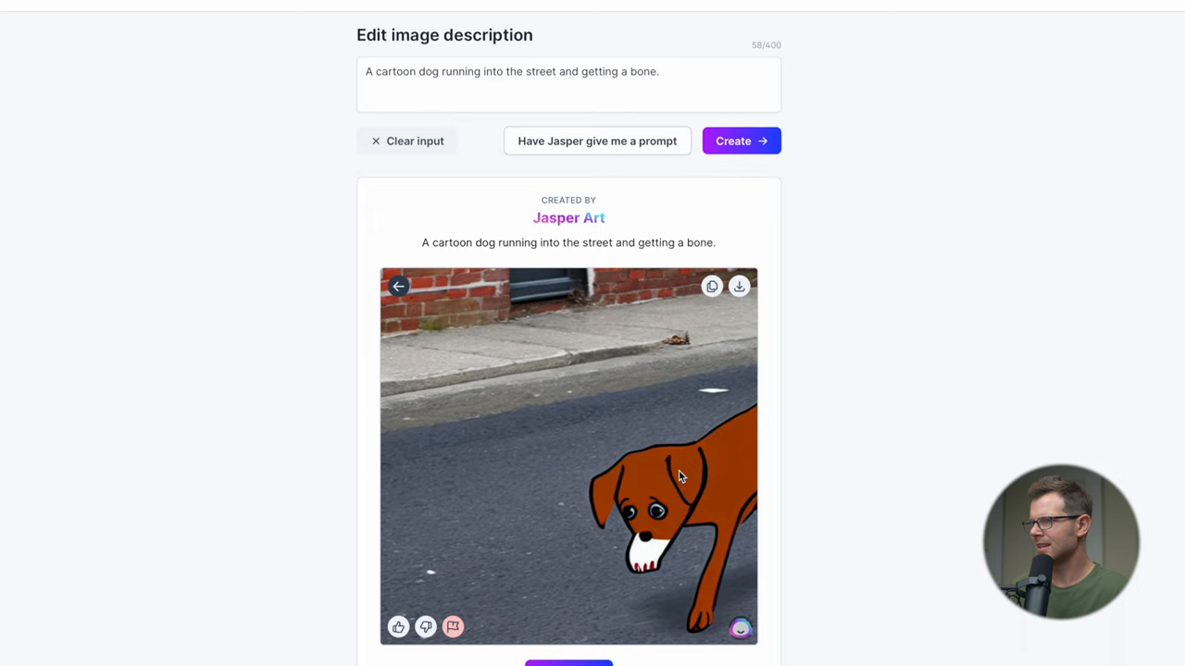
mouse_move(668, 626)
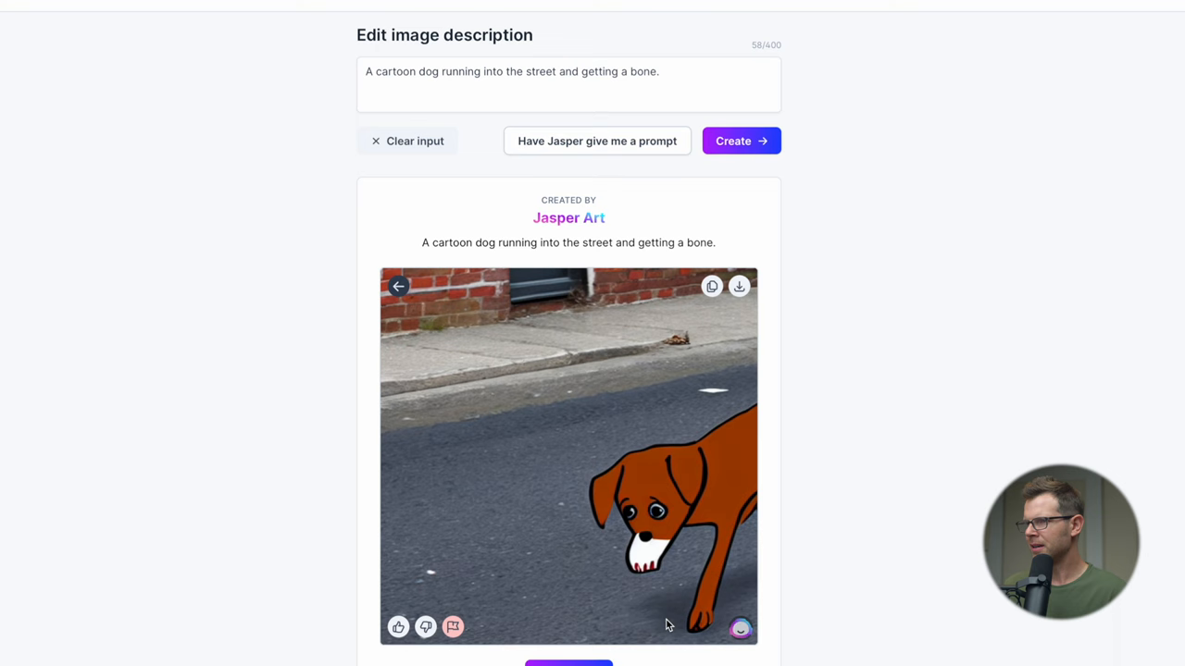
Generate images for 'a computer becoming sentient and taking a paint brush from a human.'.
type("a computer becoming sentient and taking a paint brush from a human.")
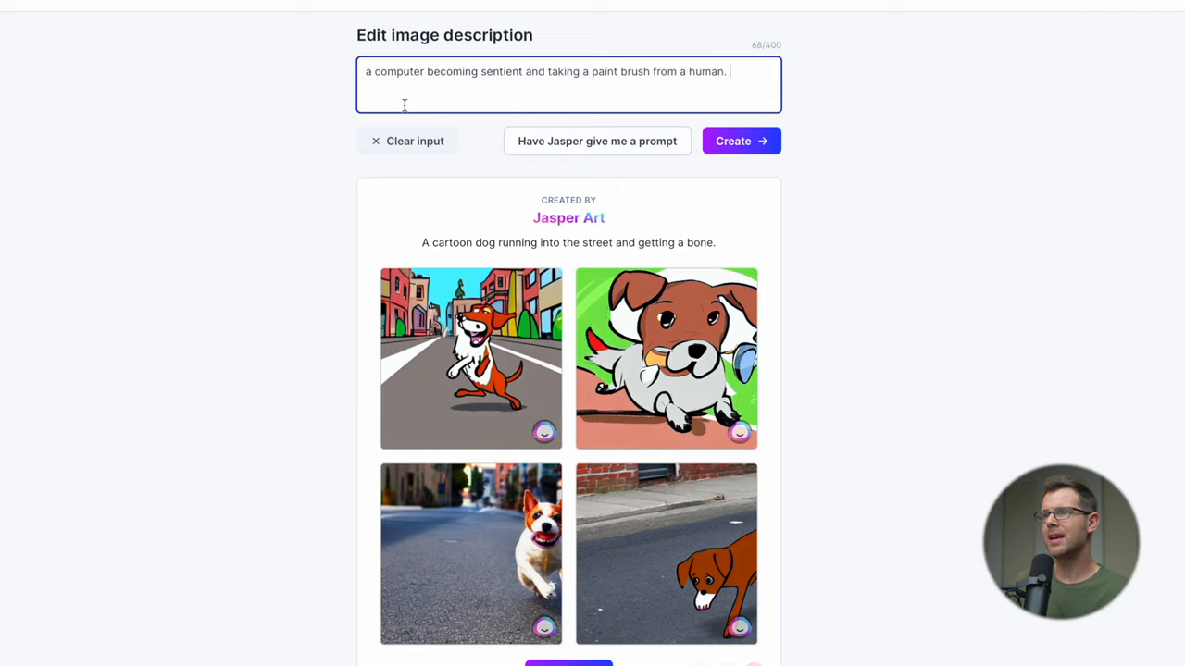
left_click(740, 140)
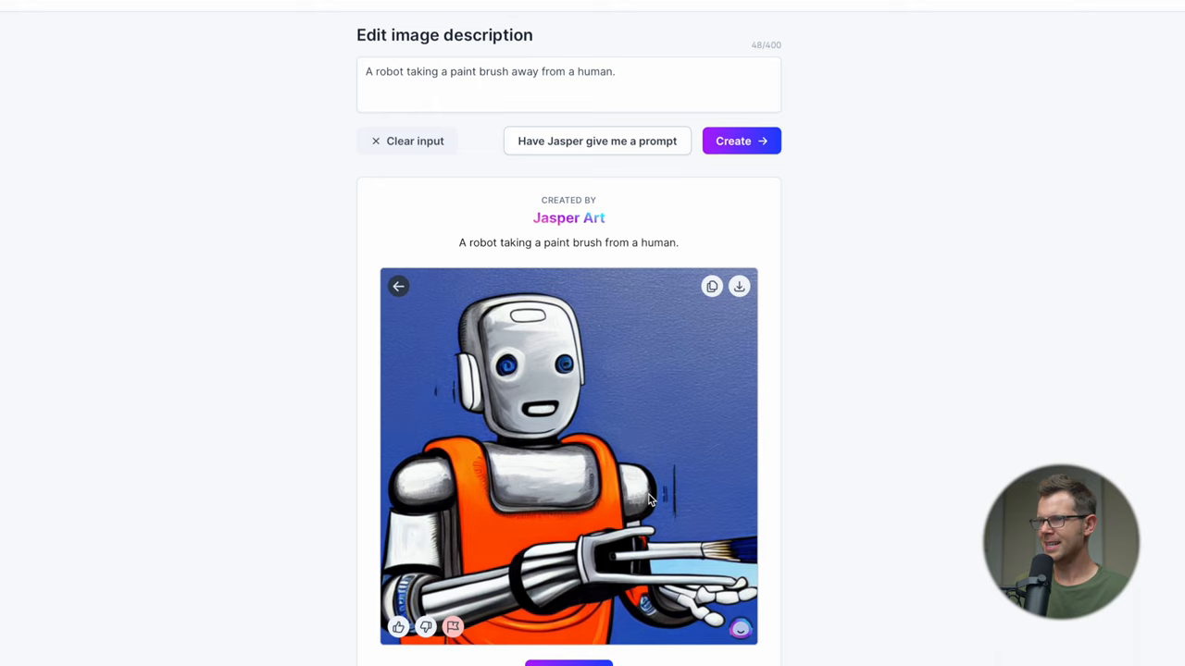
mouse_move(811, 580)
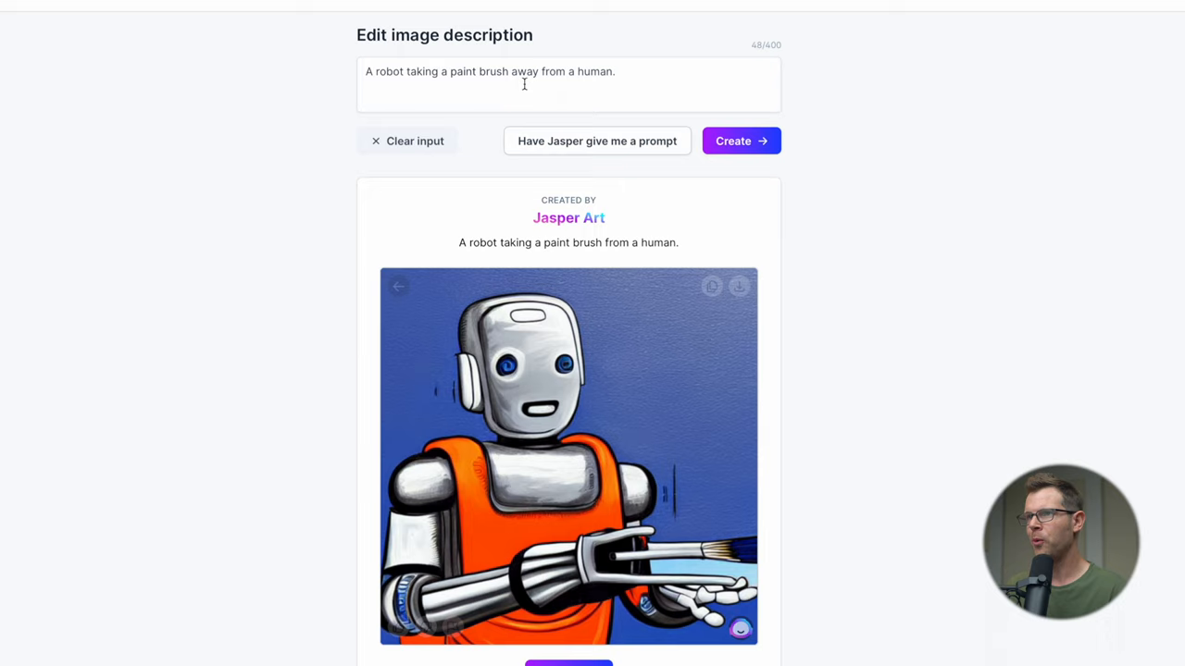
left_click(740, 140)
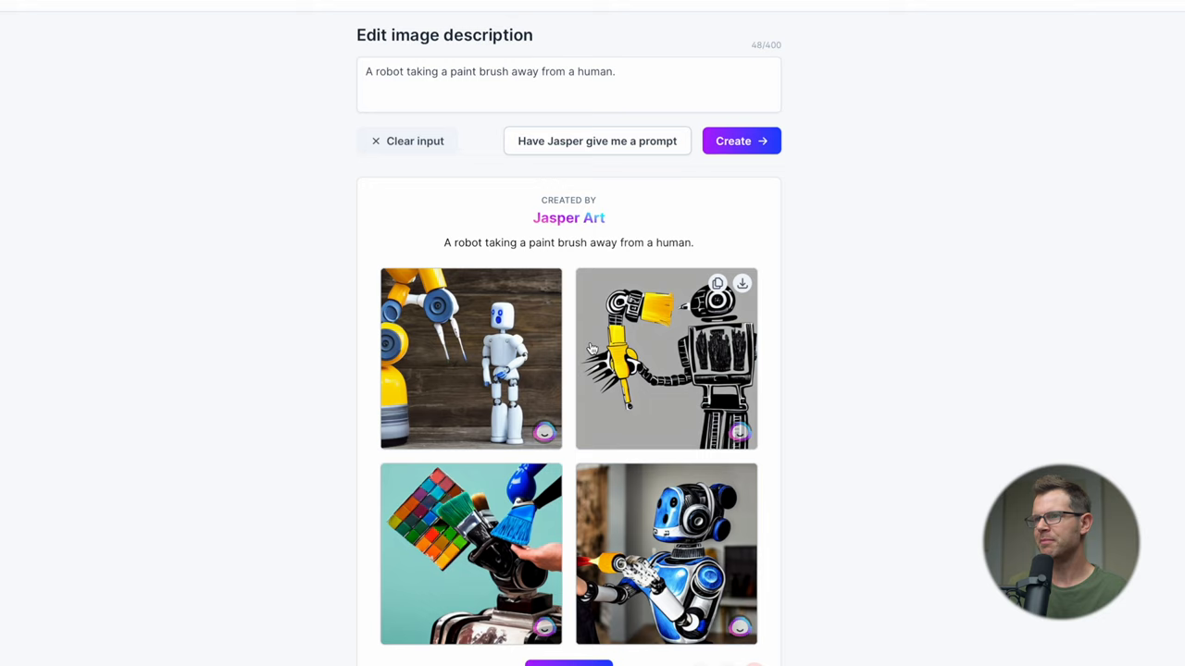
View each robot-and-paintbrush image enlarged, then return to the grid.
left_click(470, 359)
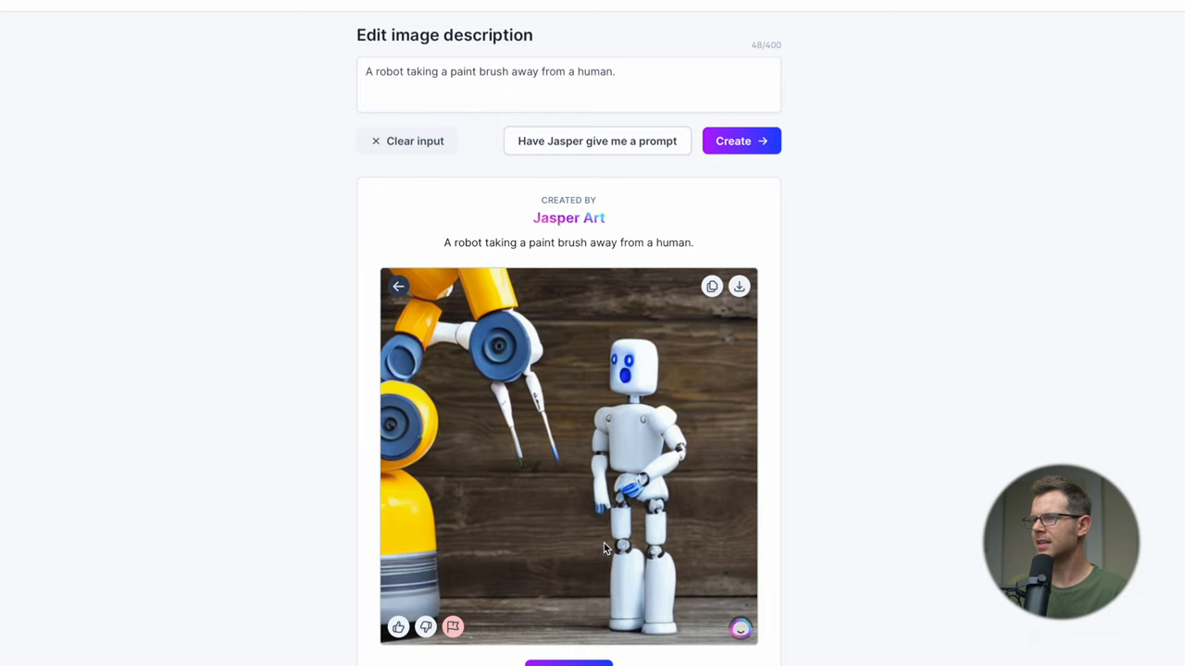
mouse_move(400, 289)
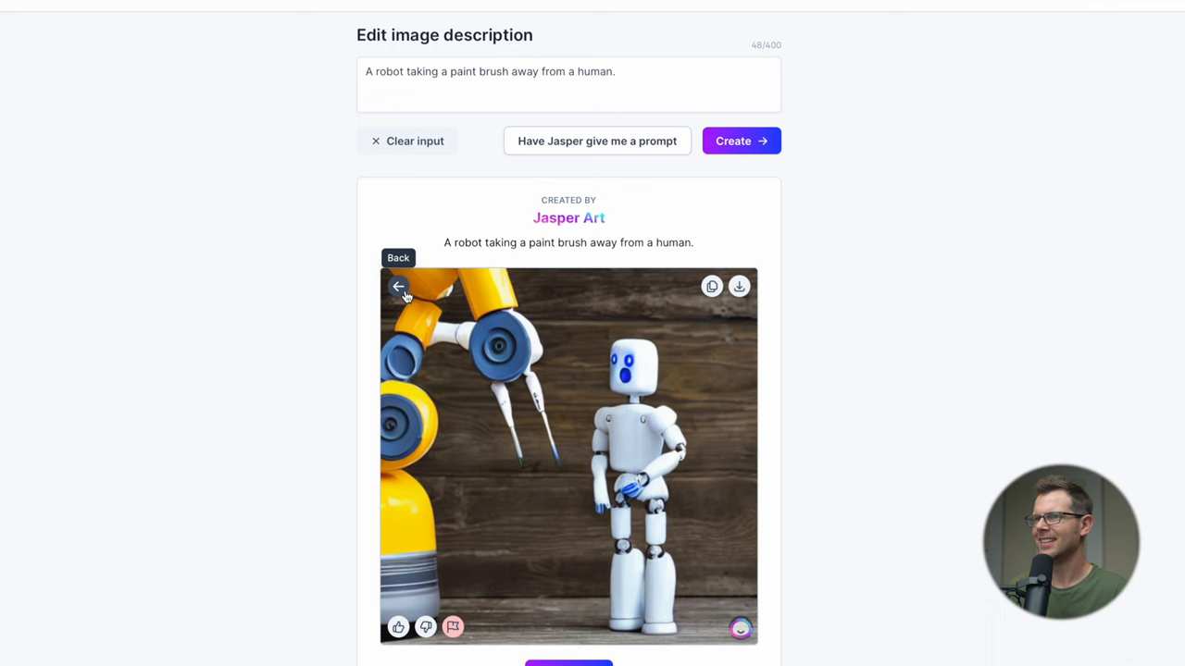
left_click(400, 285)
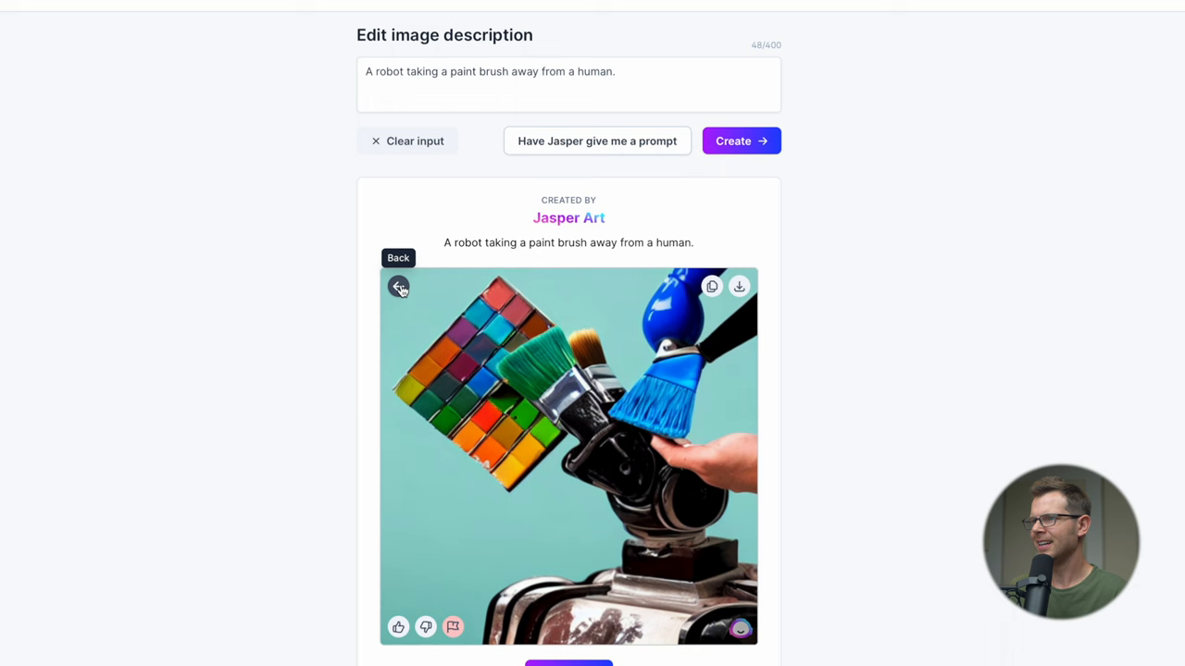
left_click(400, 285)
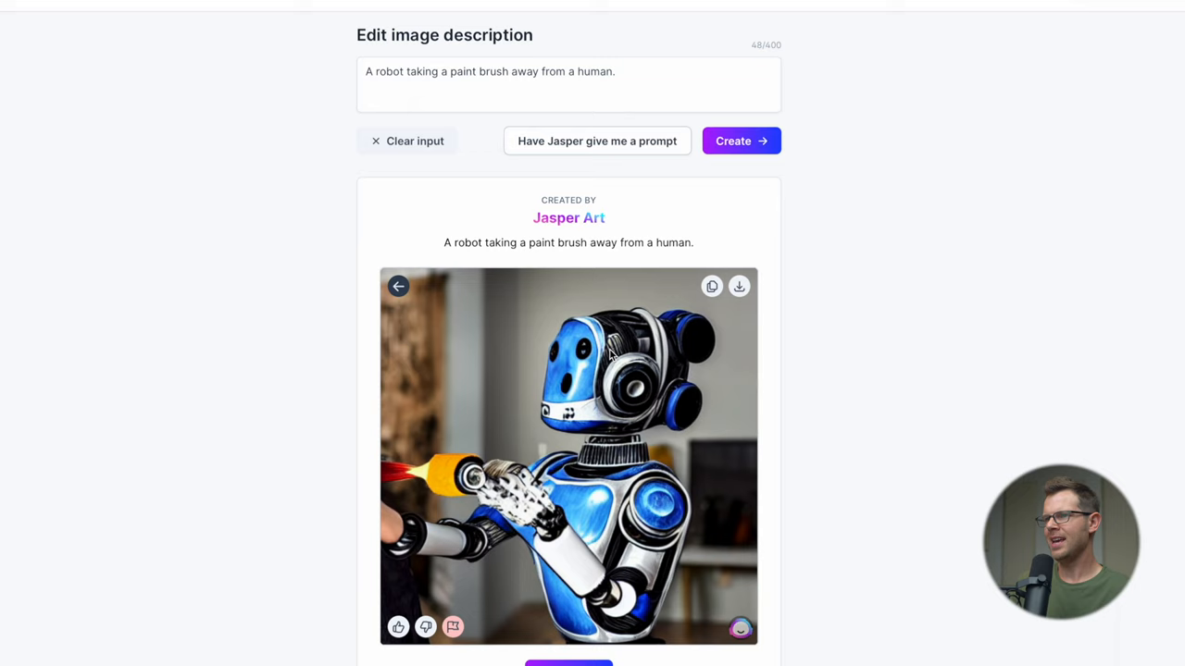
mouse_move(398, 285)
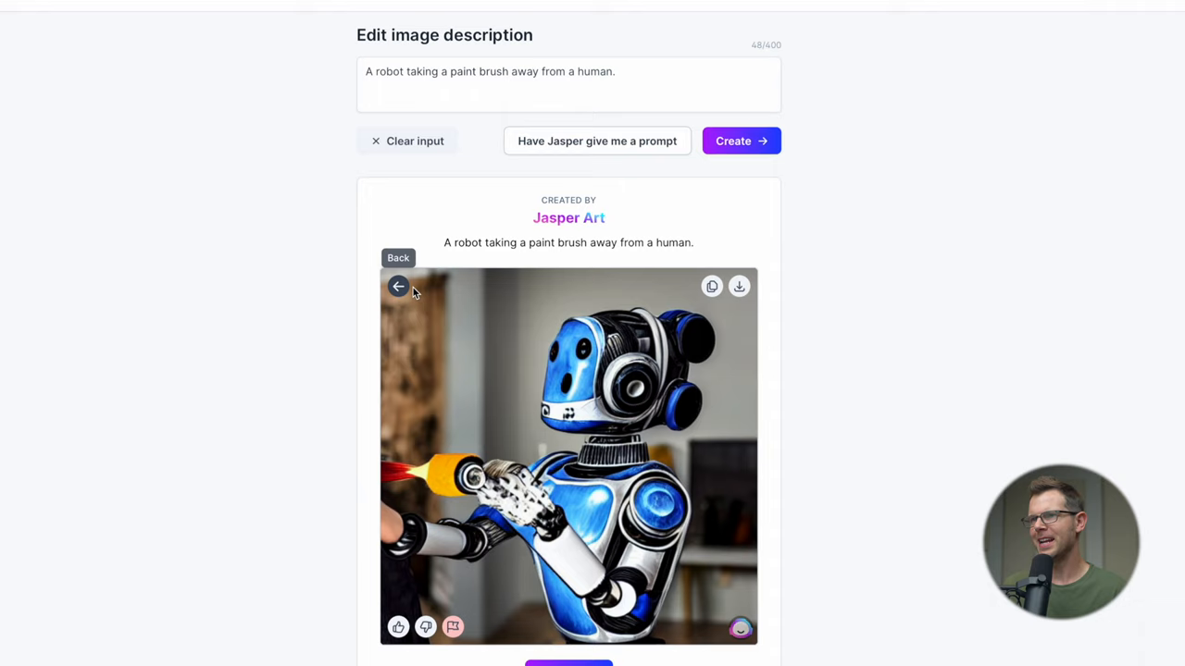
left_click(741, 140)
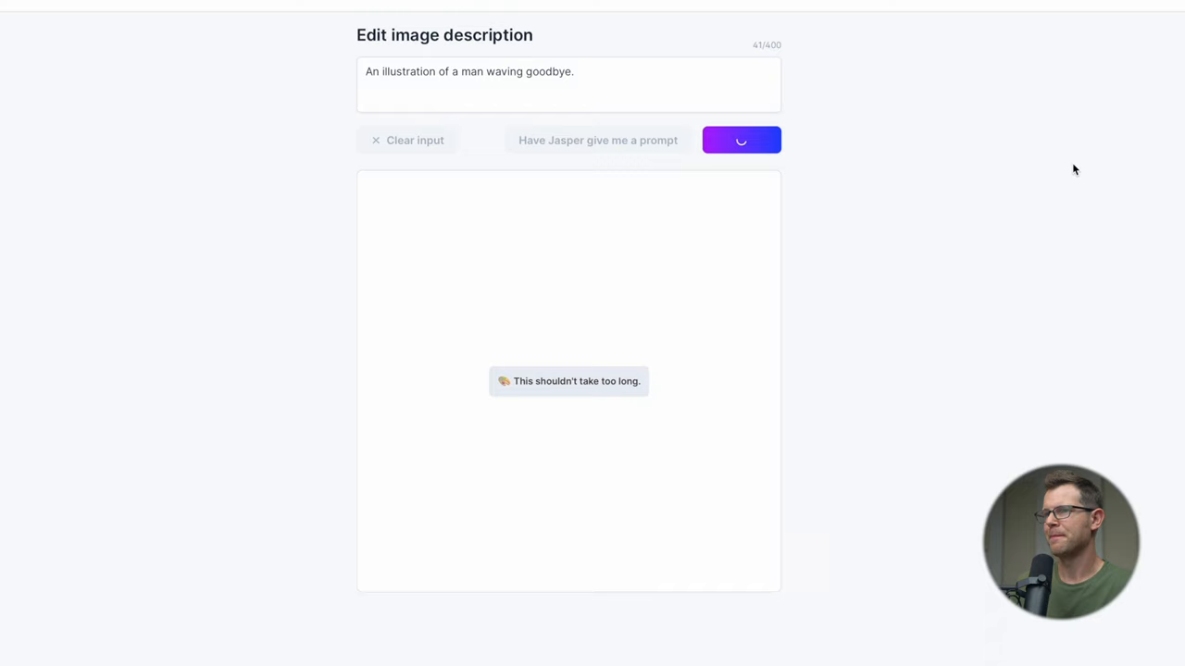